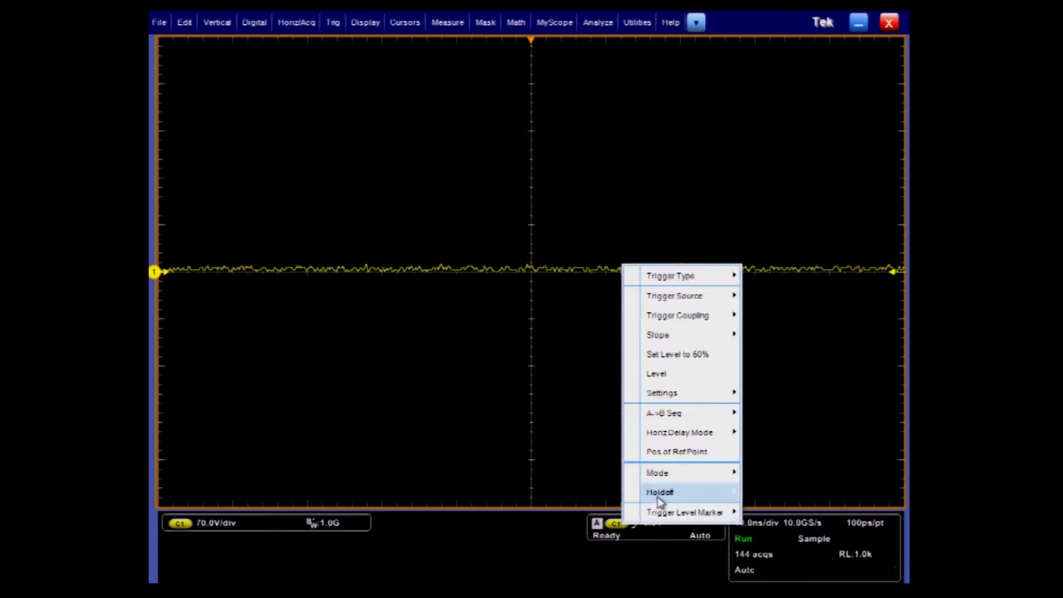
- Dismiss the DSP warning and raise the sample rate to 2 MS/s at 50 ms/div
left_click(657, 372)
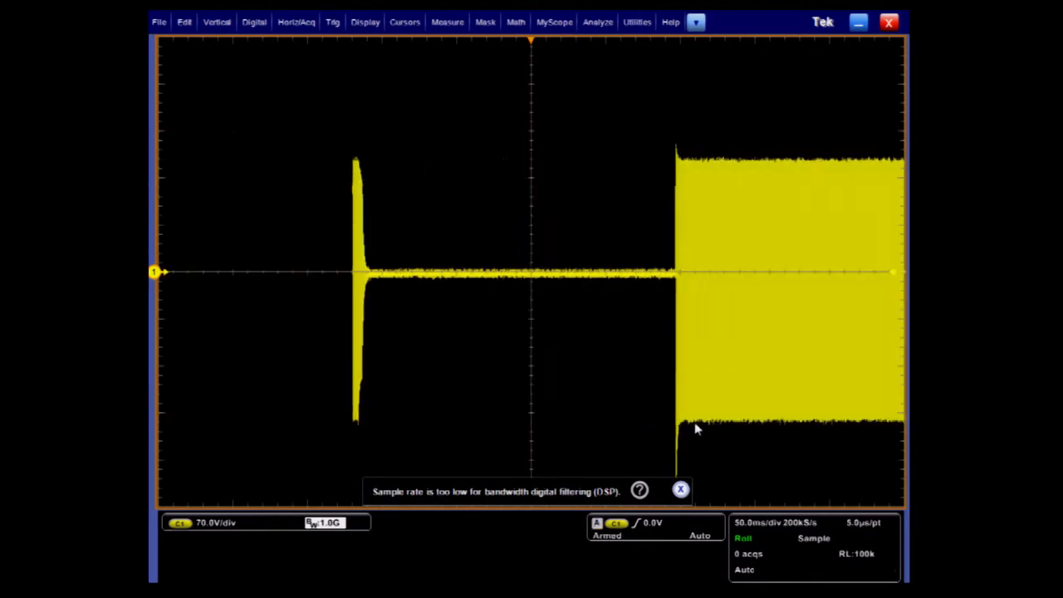
left_click(296, 21)
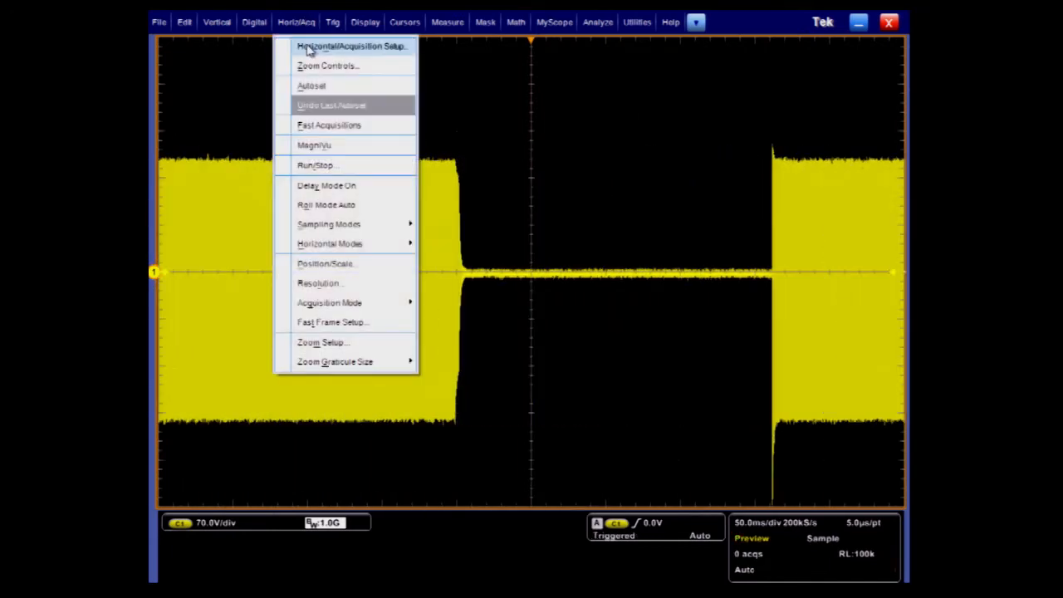
left_click(353, 45)
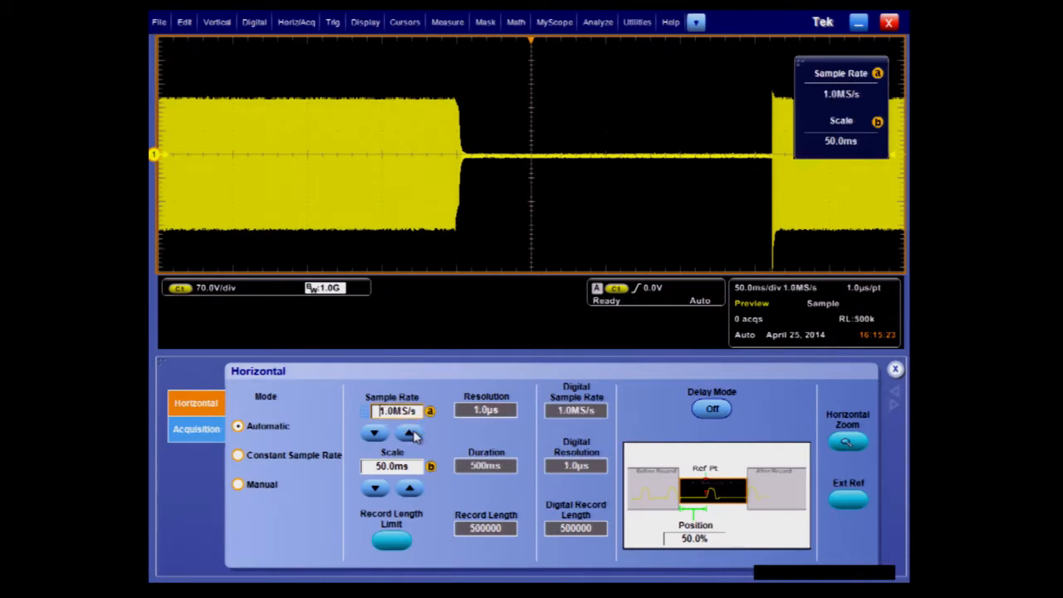
left_click(894, 368)
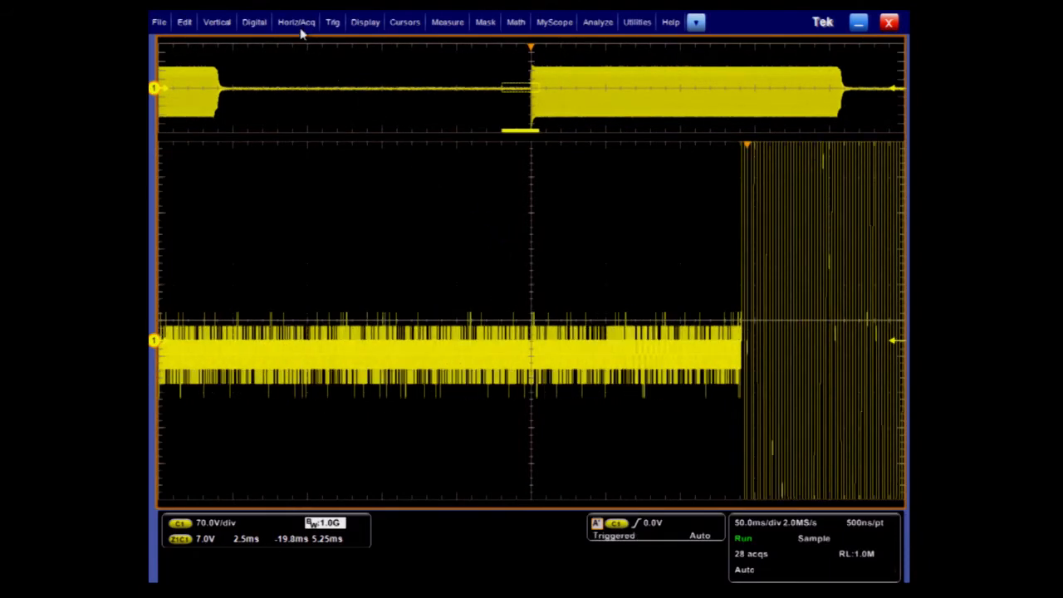
- Switch acquisition mode to Hi Res and choose a Zoom 1 option on the zoom graticule
left_click(299, 21)
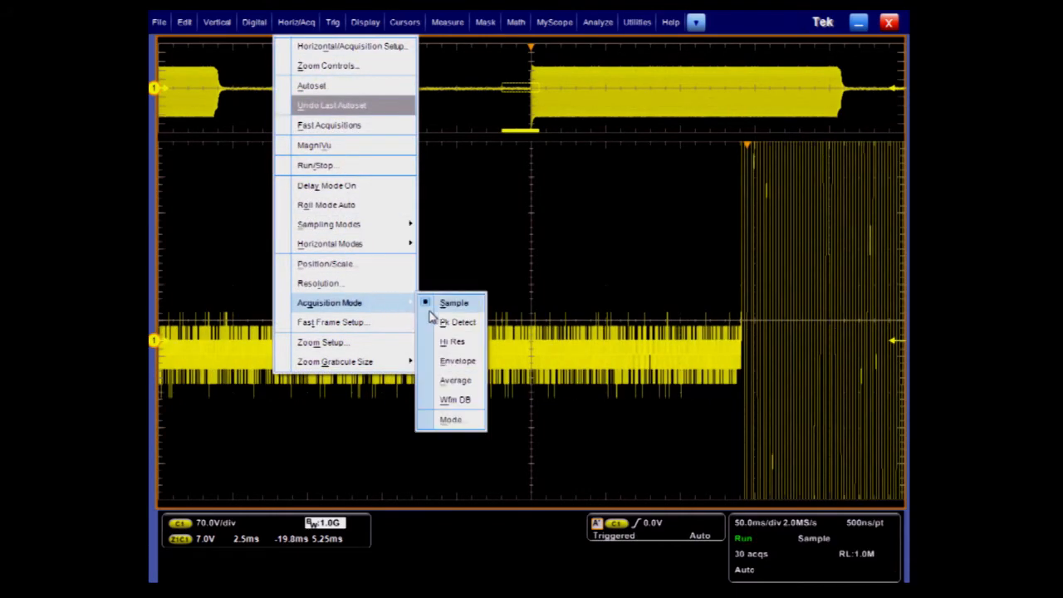
left_click(452, 341)
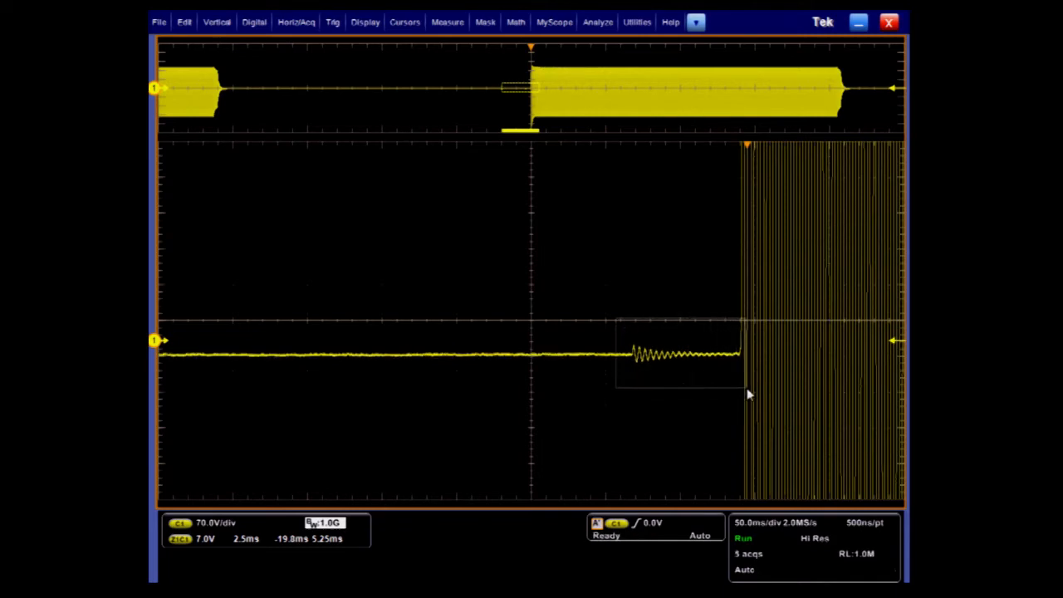
right_click(749, 395)
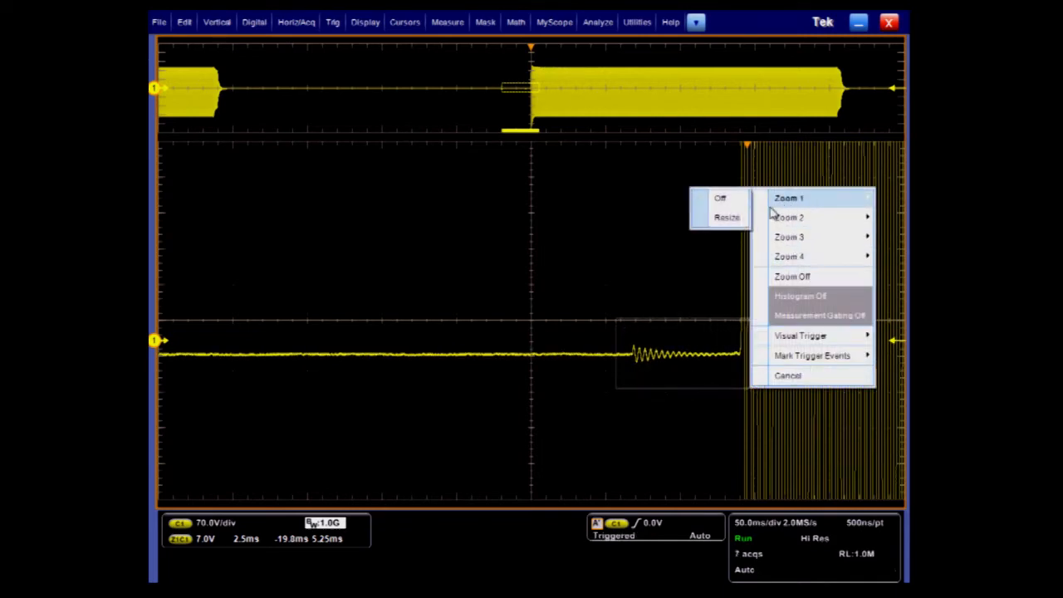
left_click(791, 197)
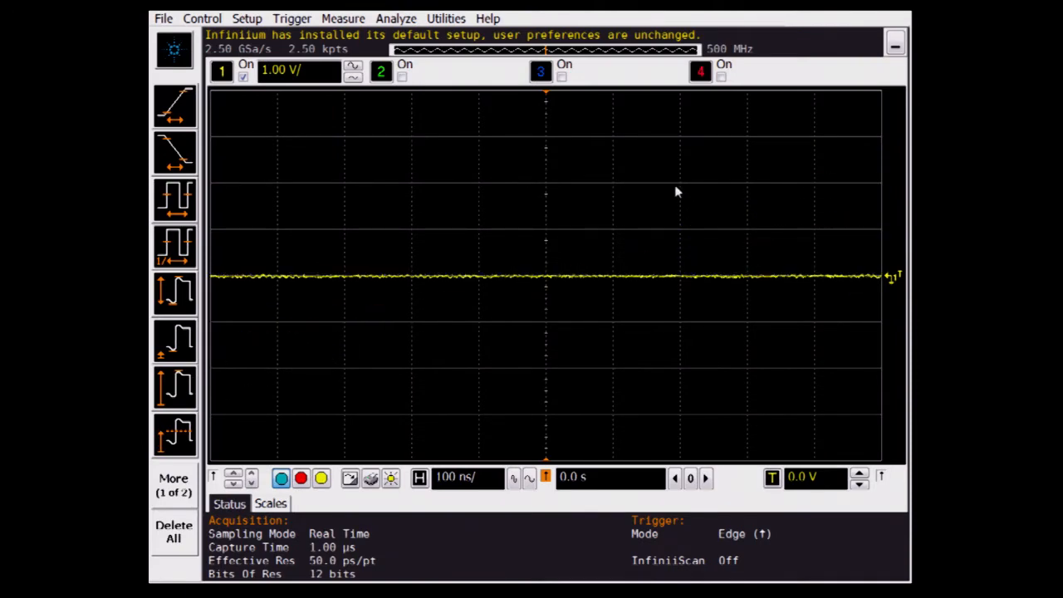
mouse_move(586, 159)
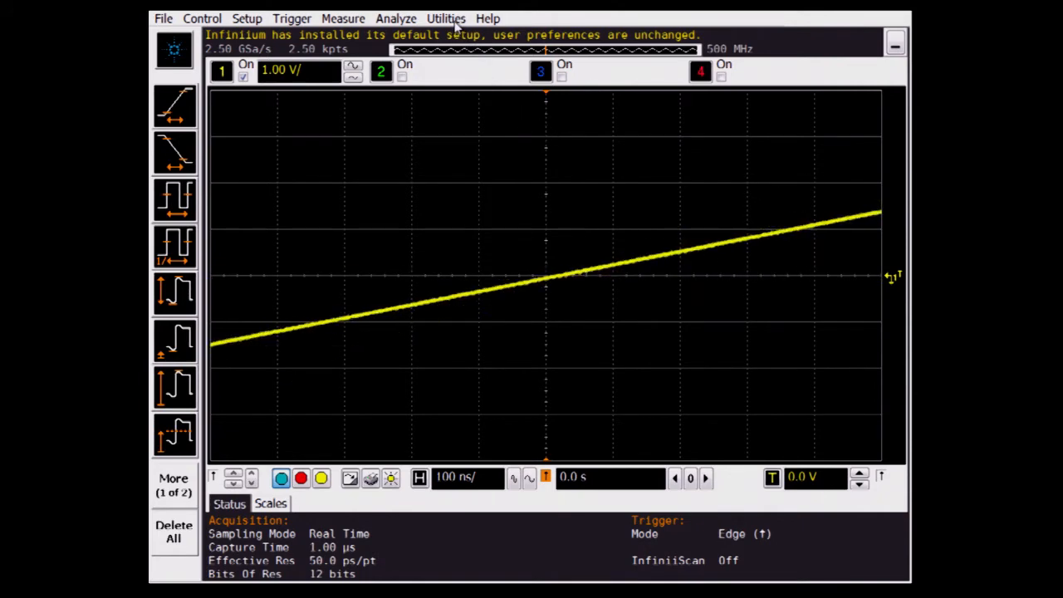
- Check Allow All Acquisition Modes in Infiniium's User Preferences and close it
left_click(446, 16)
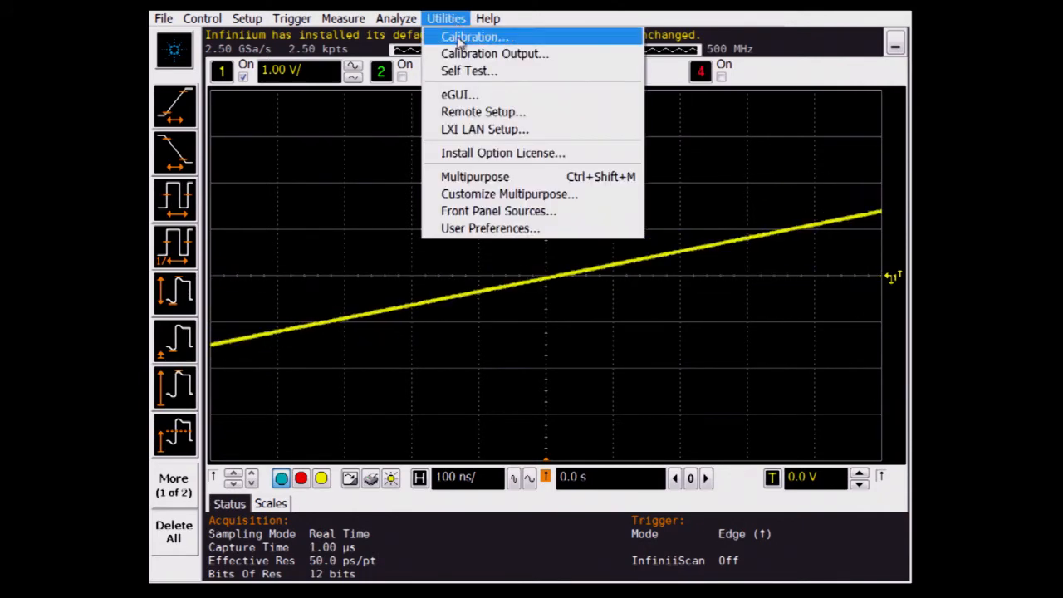
mouse_move(442, 176)
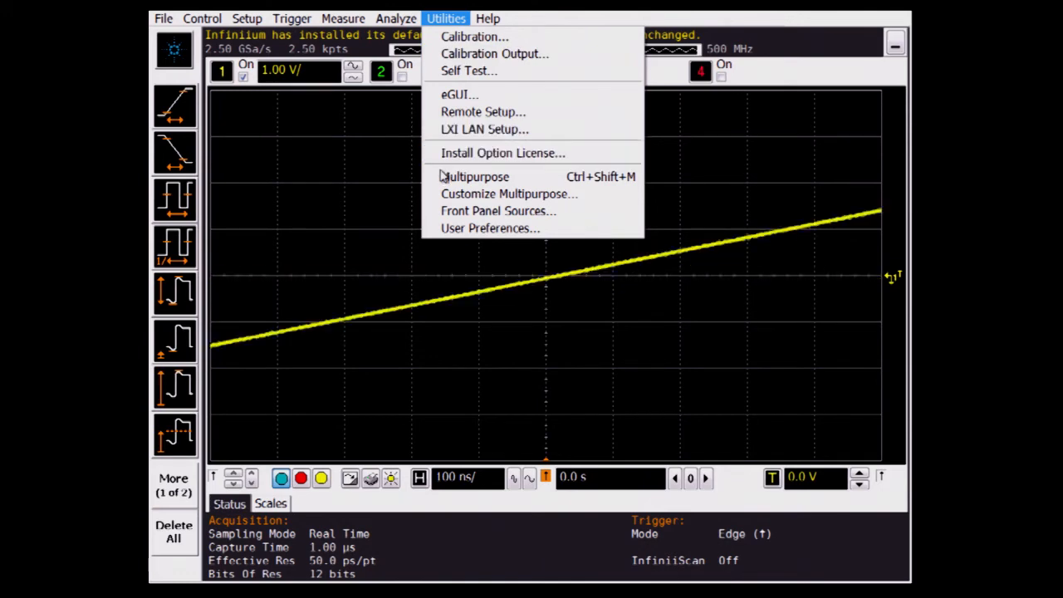
left_click(488, 228)
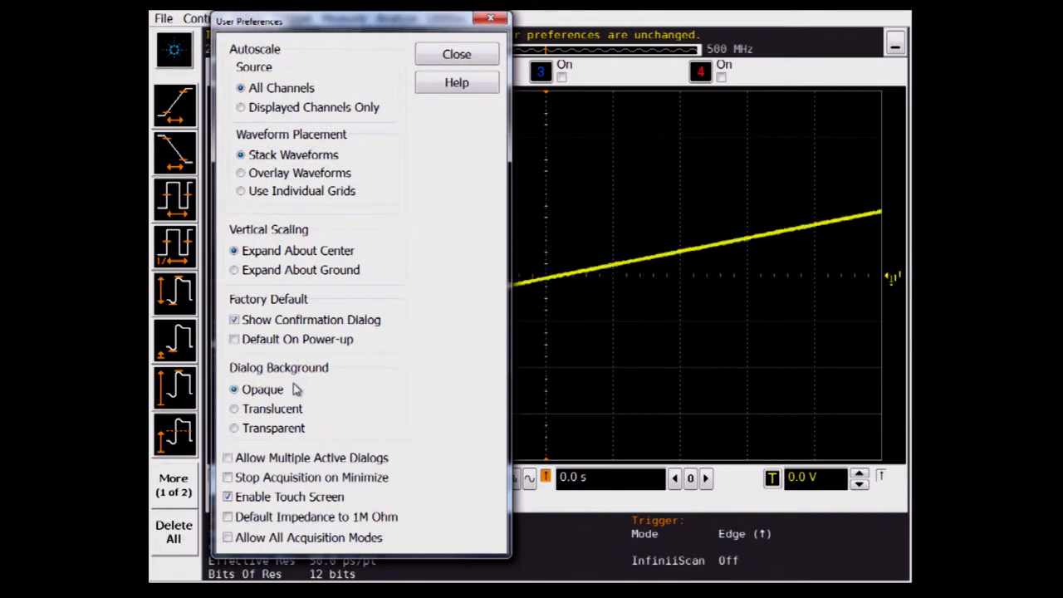
left_click(228, 537)
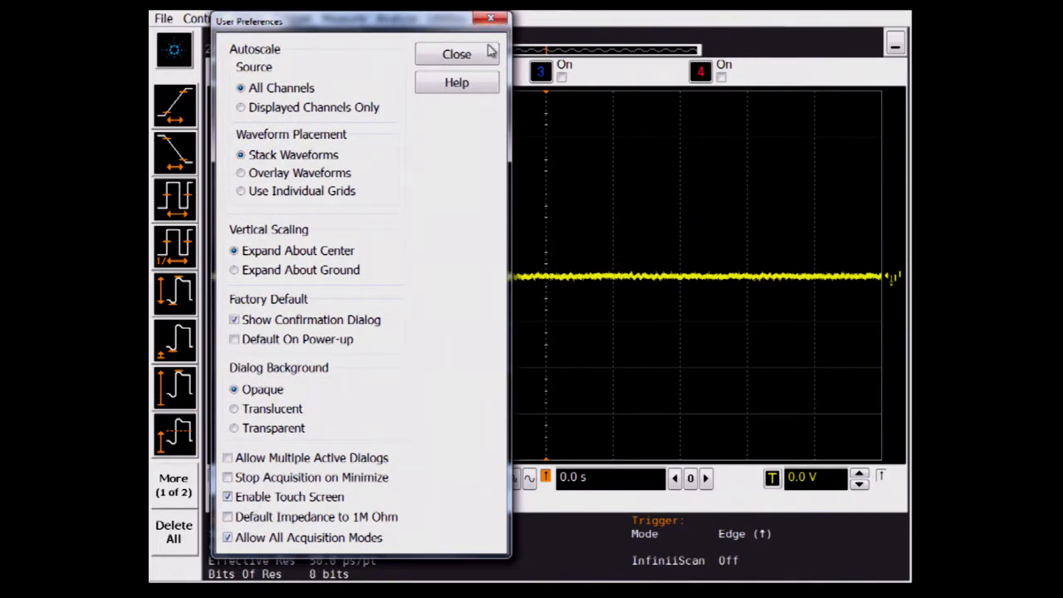
left_click(456, 53)
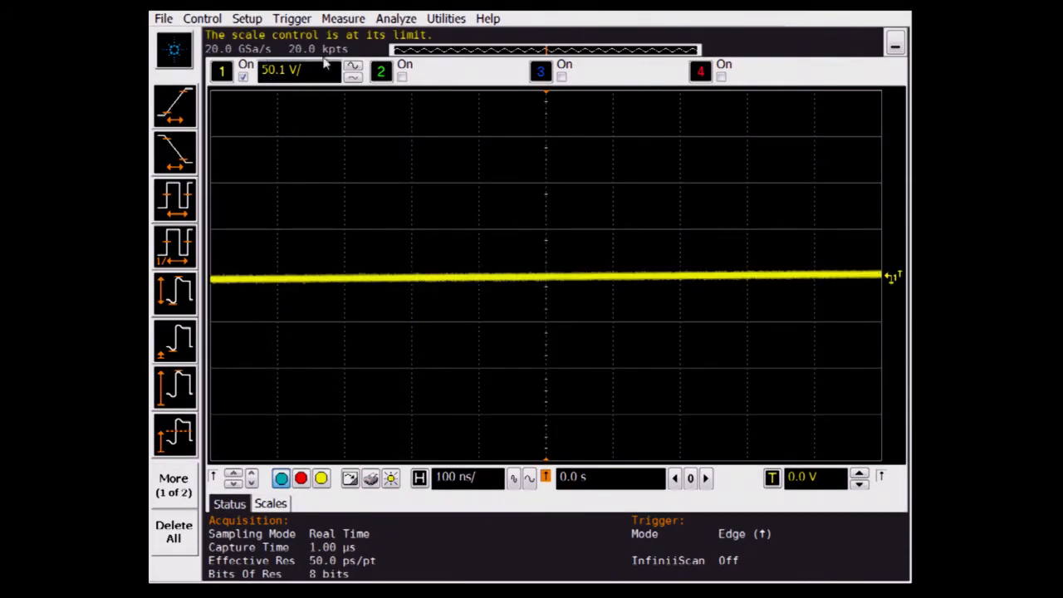
- Set Infiniium's acquisition sampling rate to manual 2 MSa/s and close the dialog
left_click(247, 19)
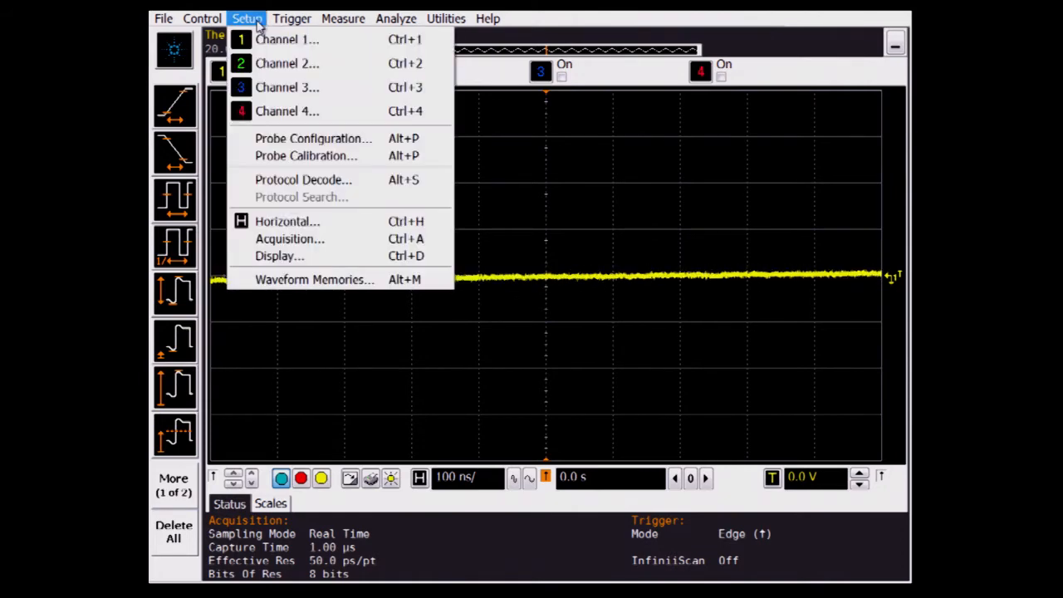
mouse_move(287, 221)
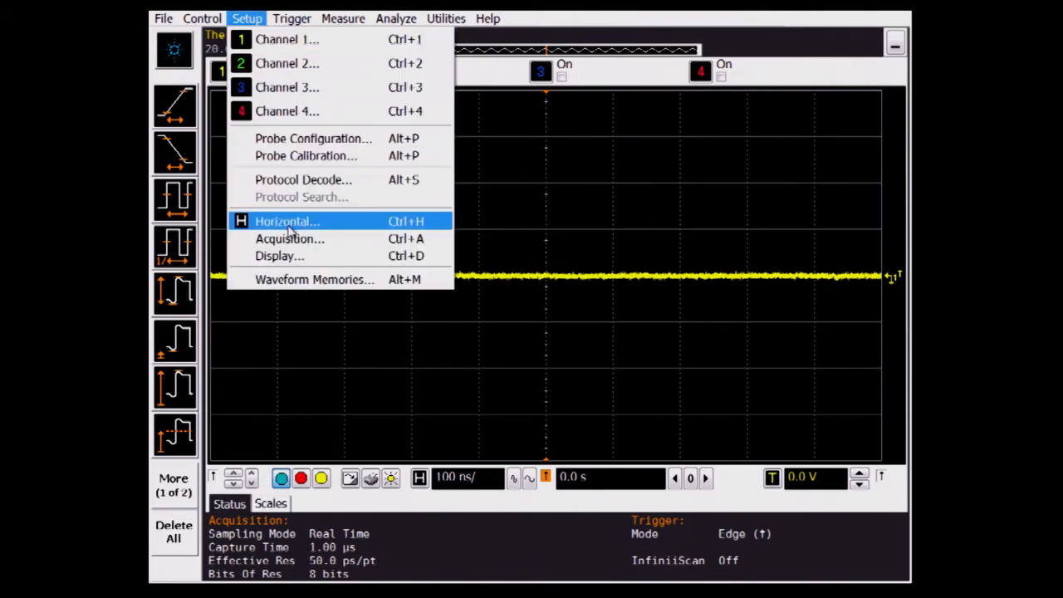
left_click(289, 238)
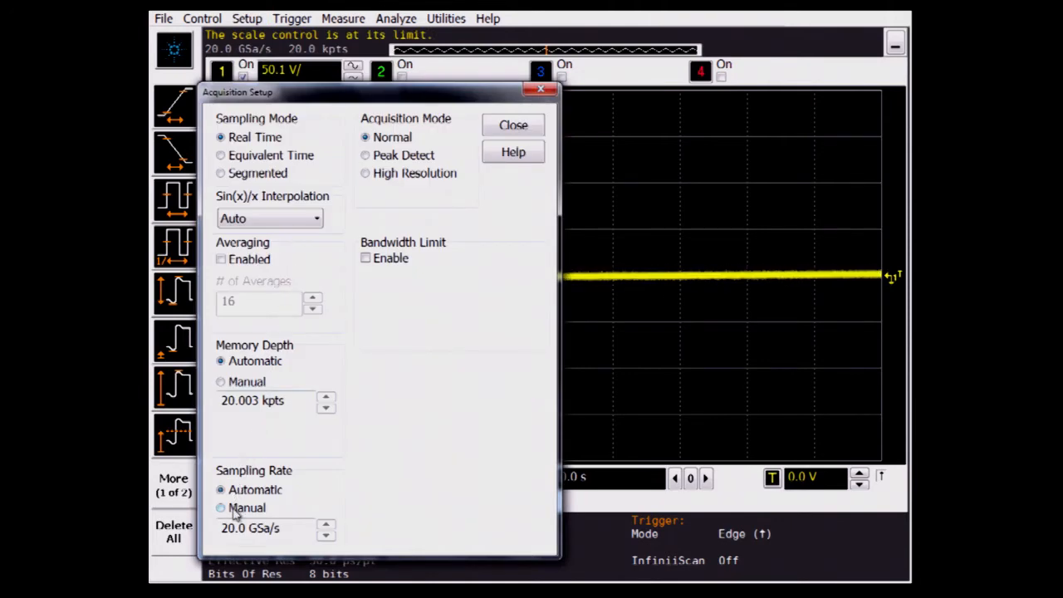
left_click(221, 509)
type("+2")
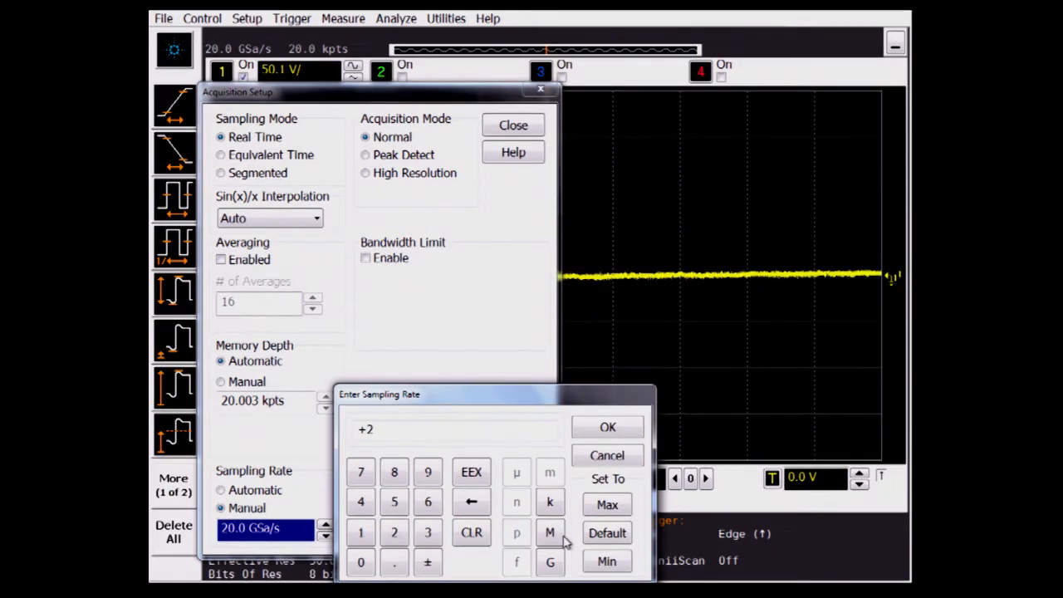
left_click(607, 427)
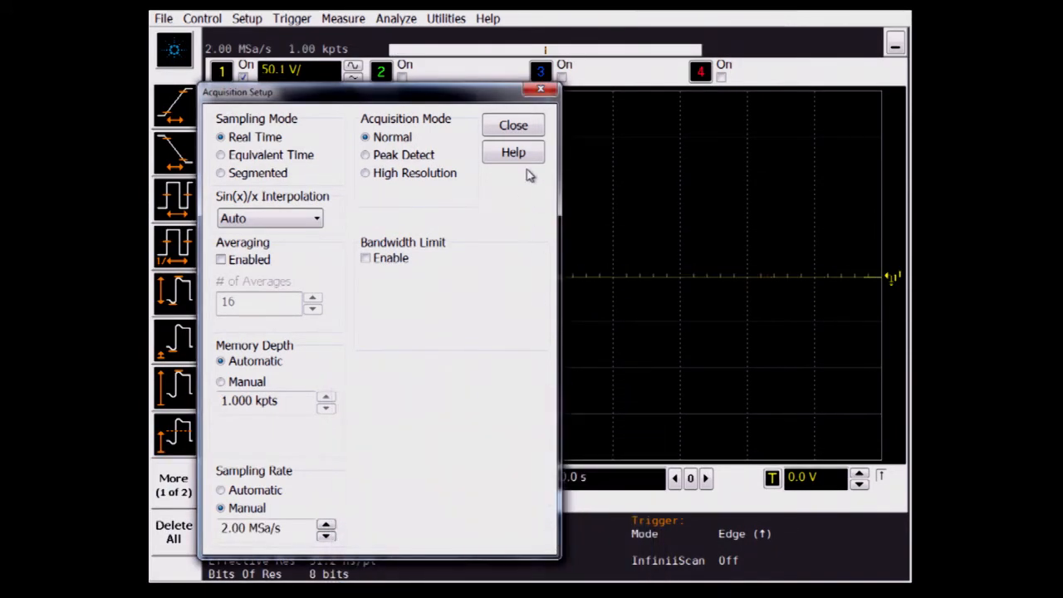
left_click(513, 125)
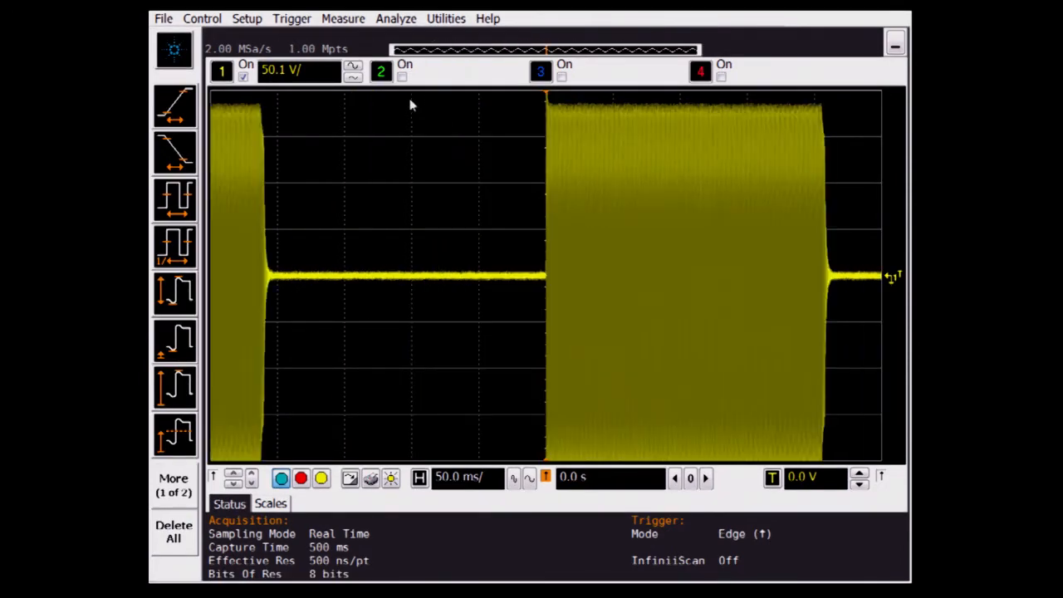
left_click(292, 18)
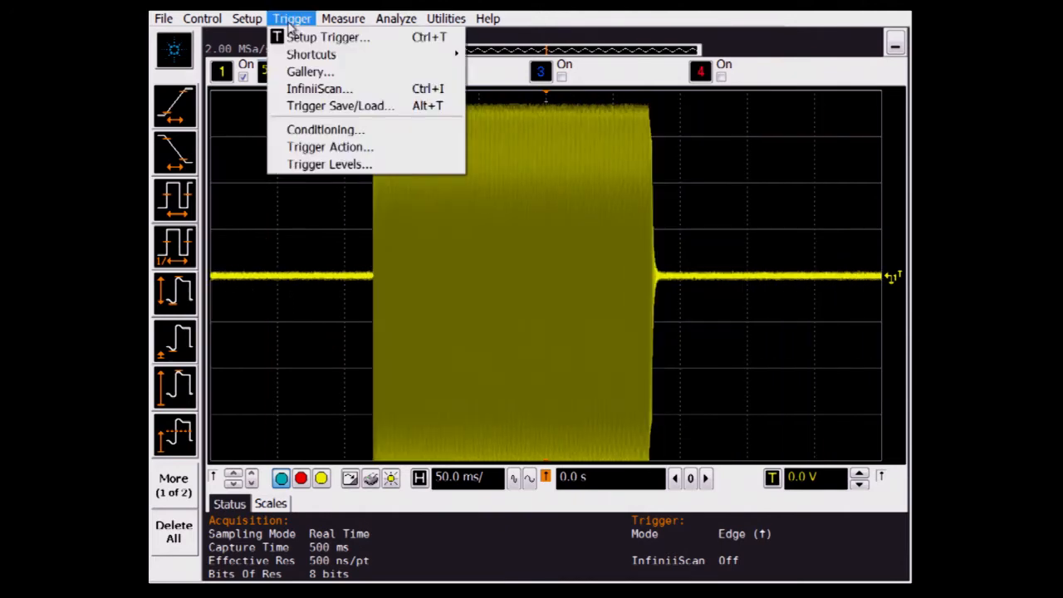
left_click(325, 129)
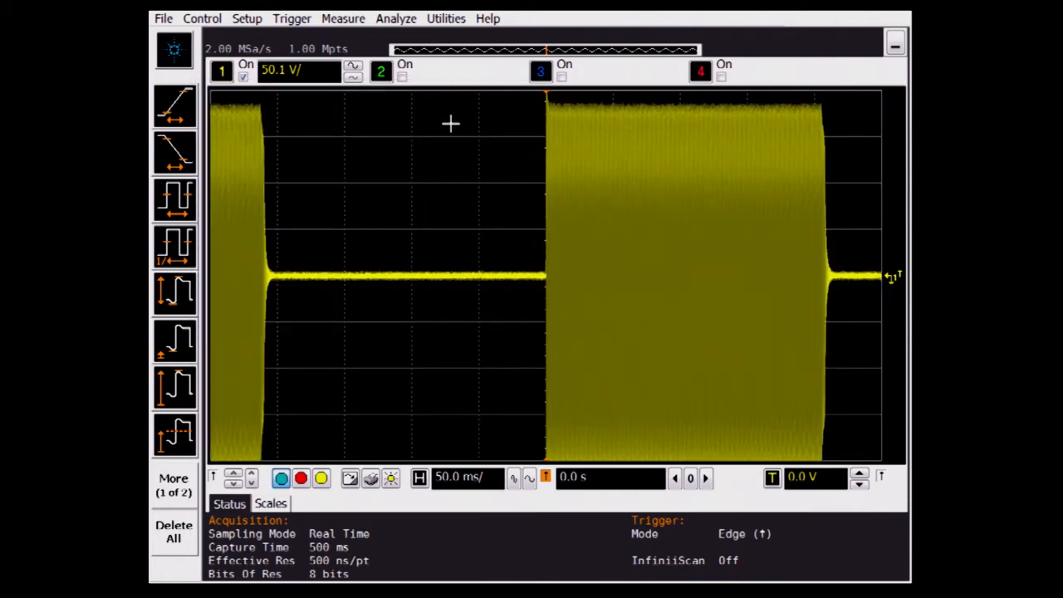
mouse_move(494, 258)
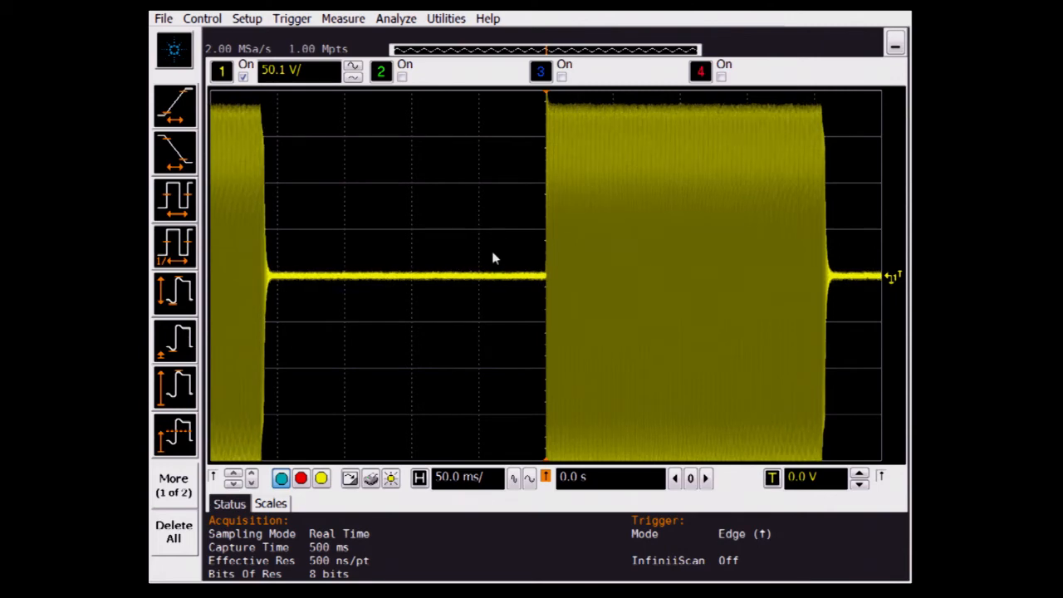
left_click_drag(494, 253, 548, 299)
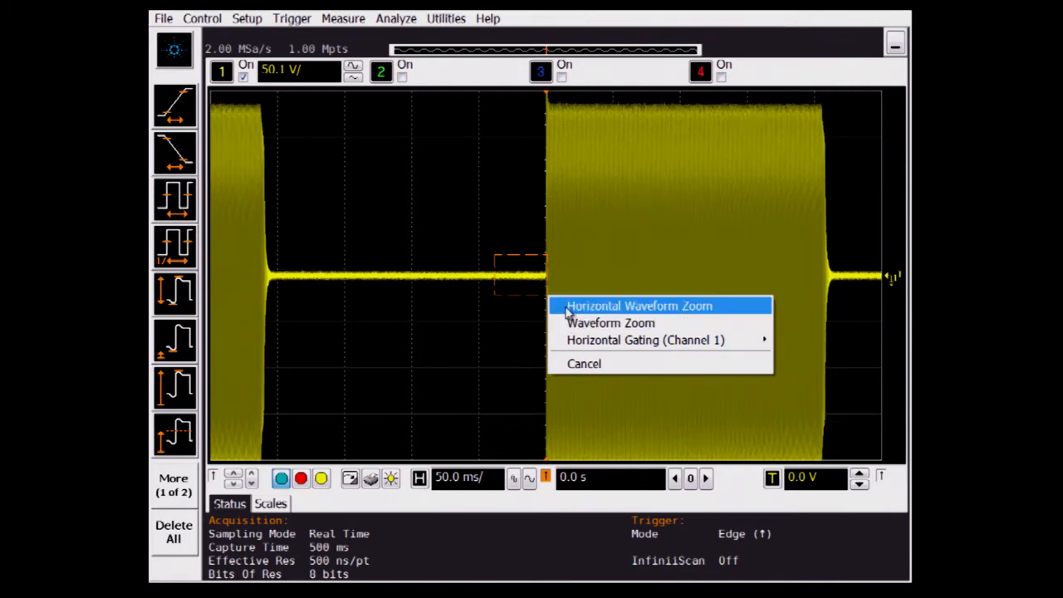
mouse_move(547, 316)
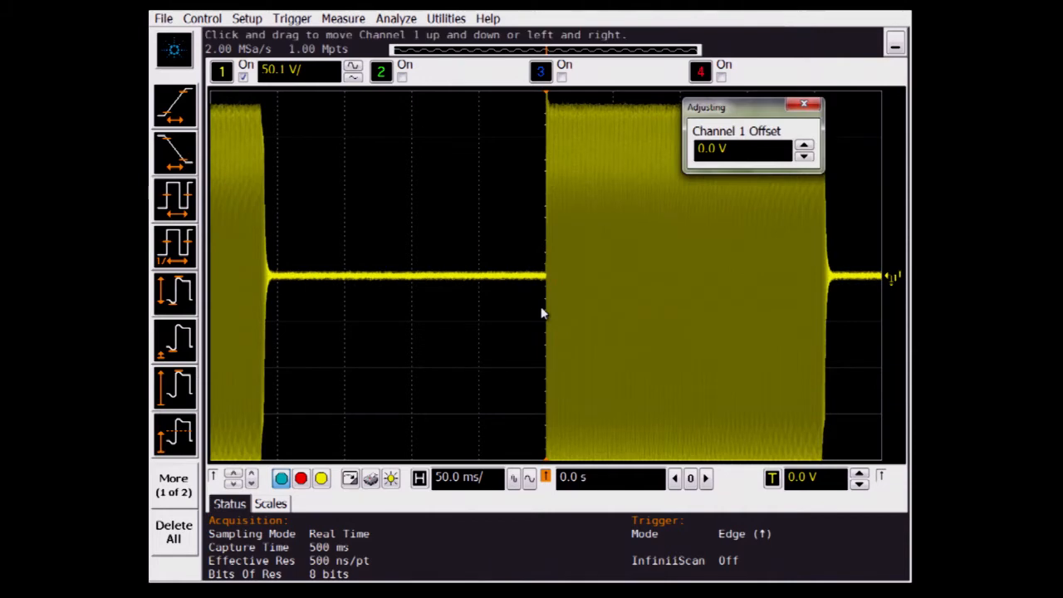
- Display Math Function 1 as a Magnify of Channel 1 at 500 µs/div
left_click(395, 16)
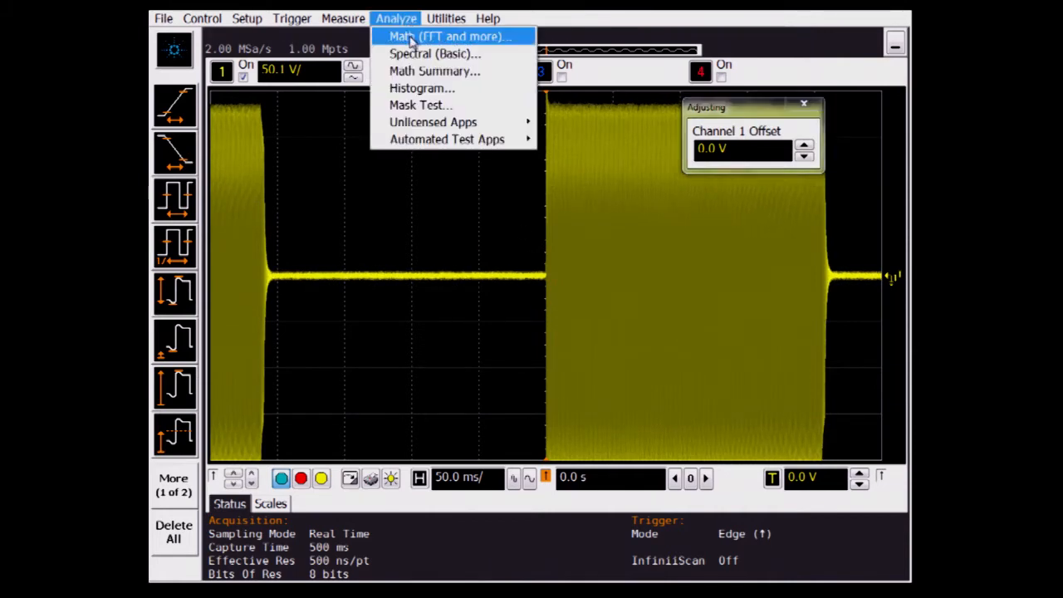
left_click(448, 34)
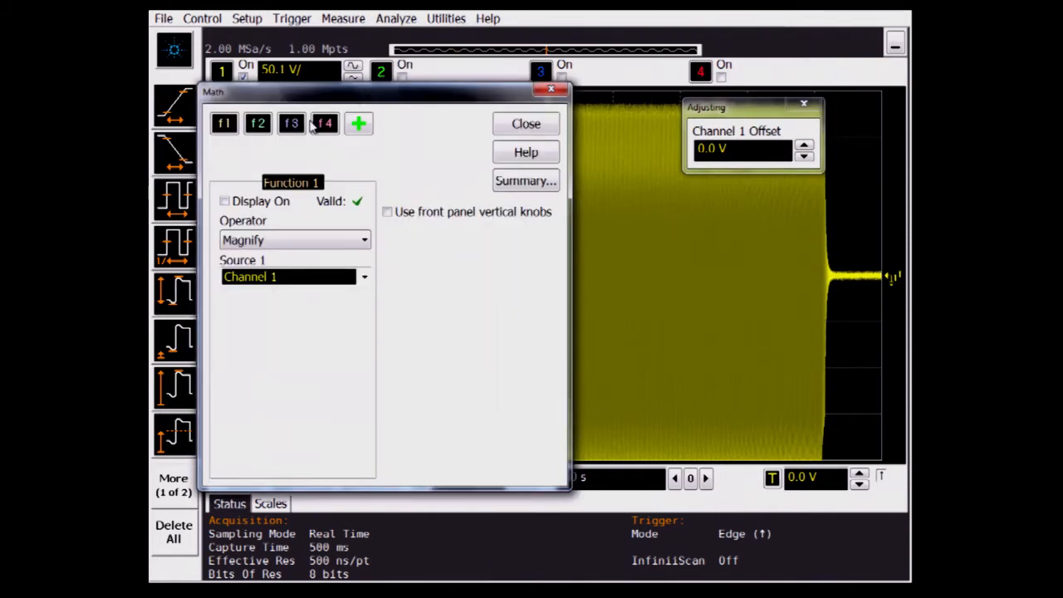
left_click(224, 201)
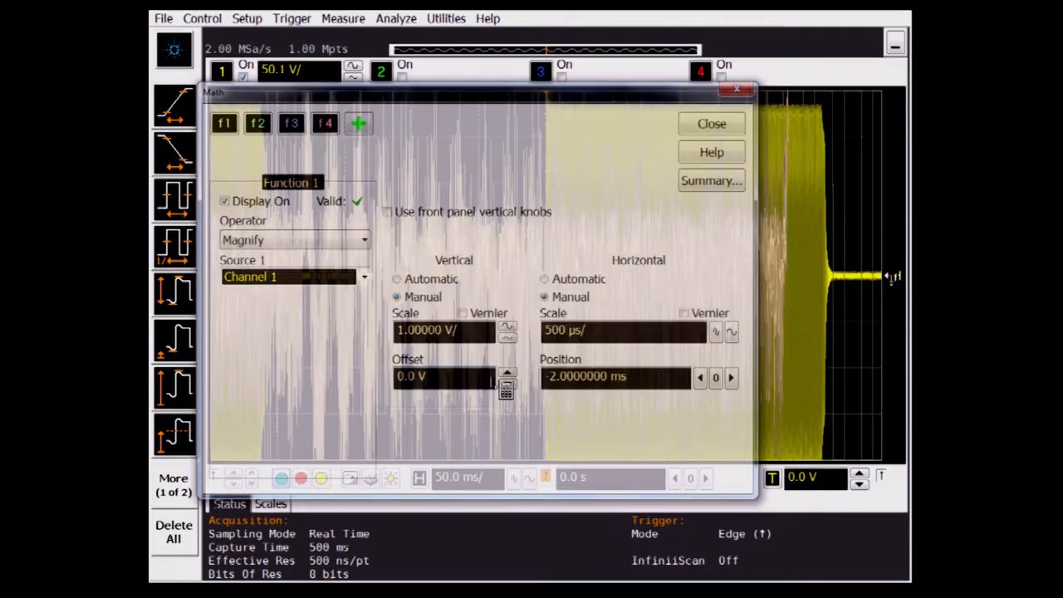
left_click(711, 123)
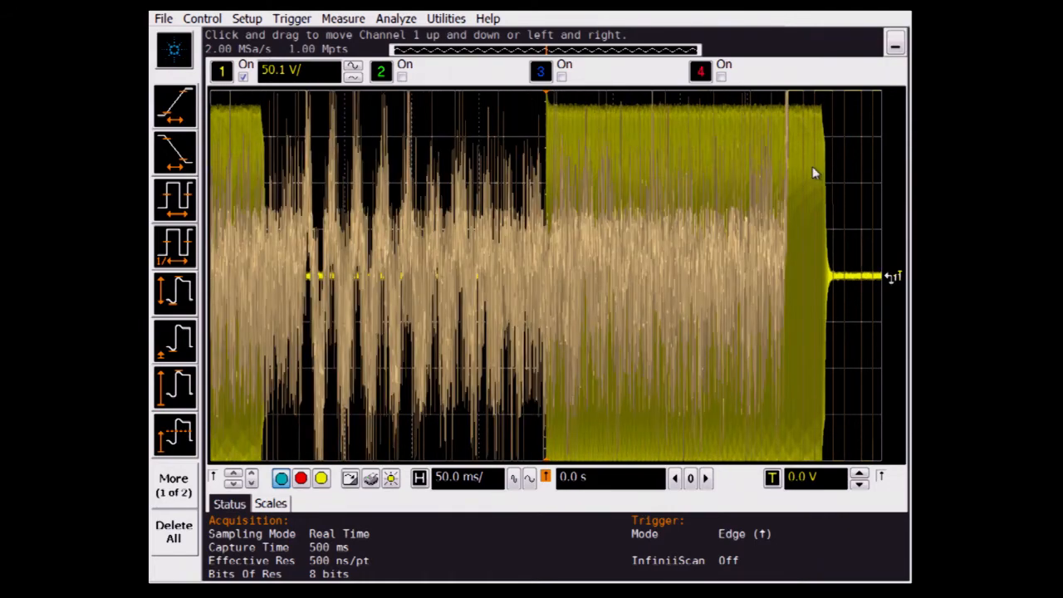
- Revisit Infiniium's User Preferences for the Allow All Acquisition Modes setting
left_click(446, 17)
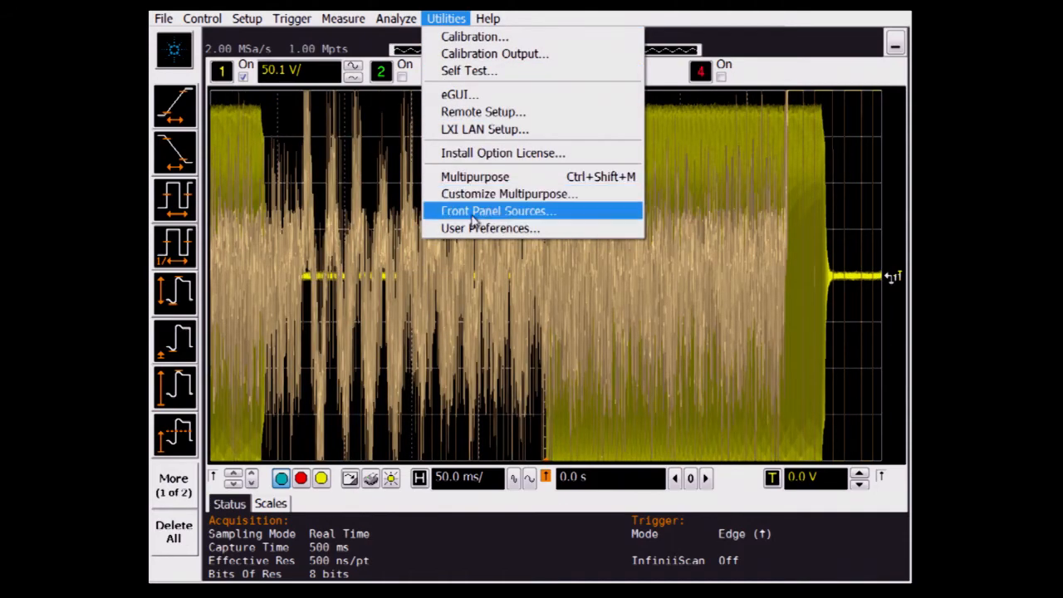
left_click(489, 229)
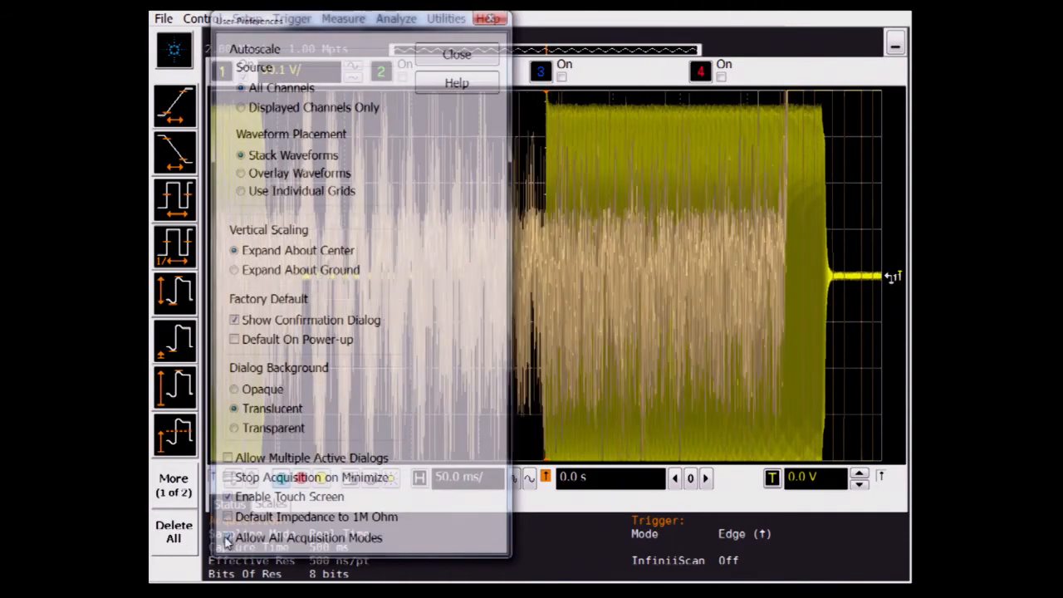
left_click(456, 54)
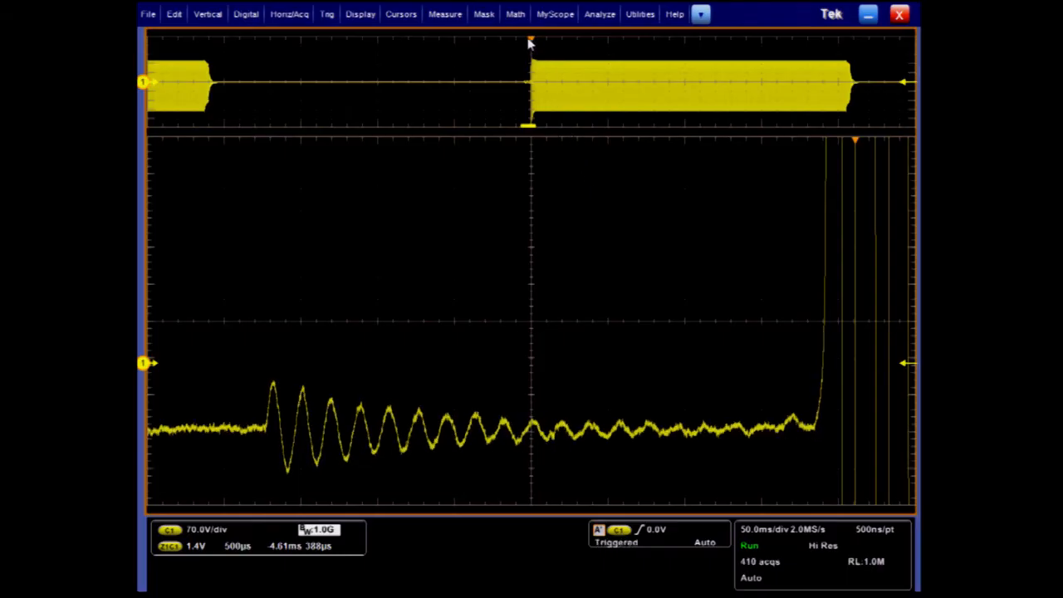
- Load the smooth20.flt file from Smoothing-Norm into Flt1 in the Math 1 editor
left_click(514, 14)
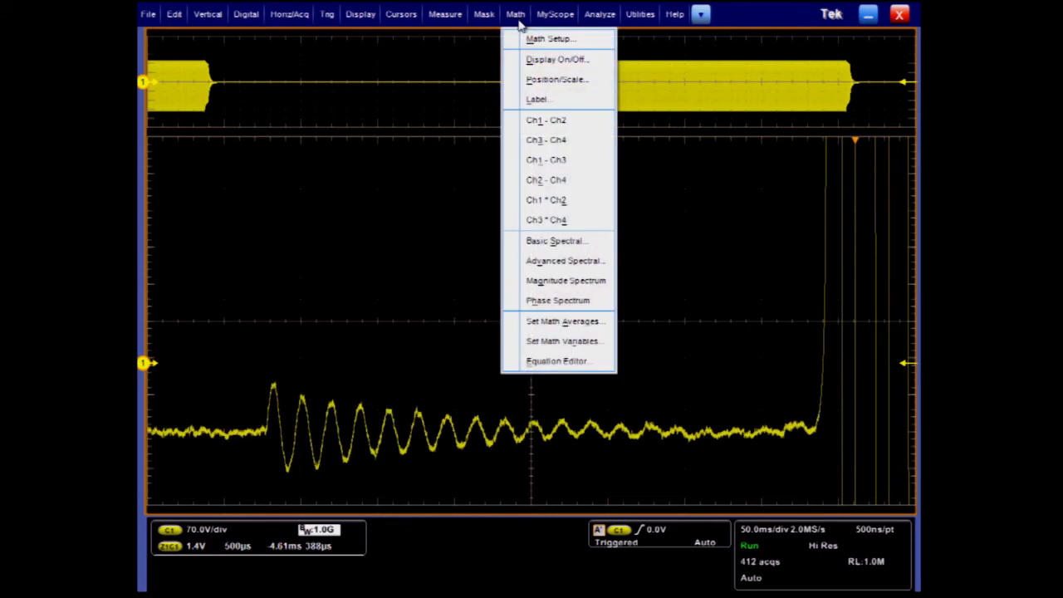
left_click(550, 38)
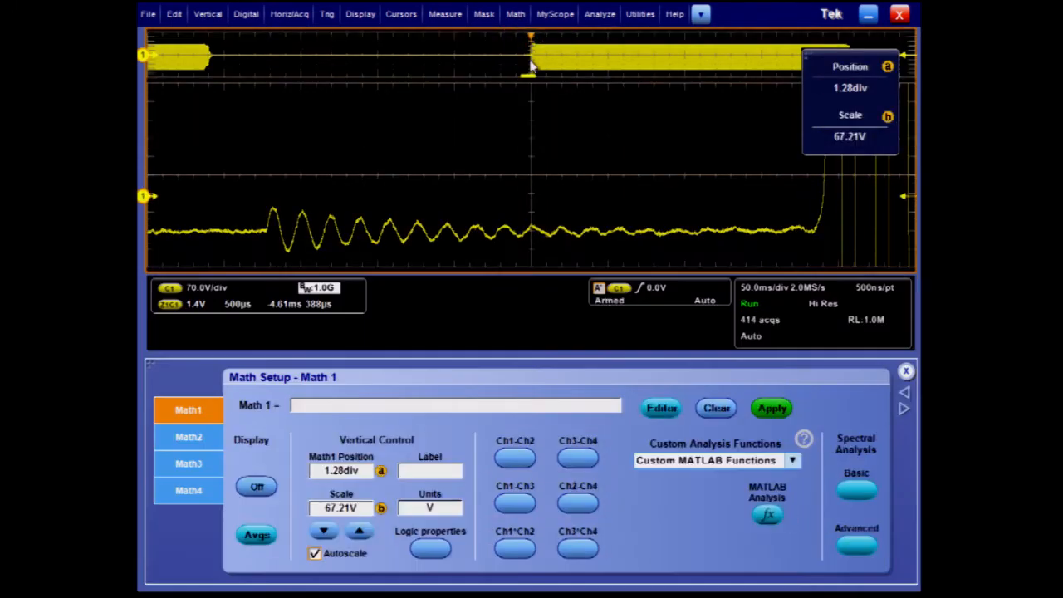
left_click(658, 408)
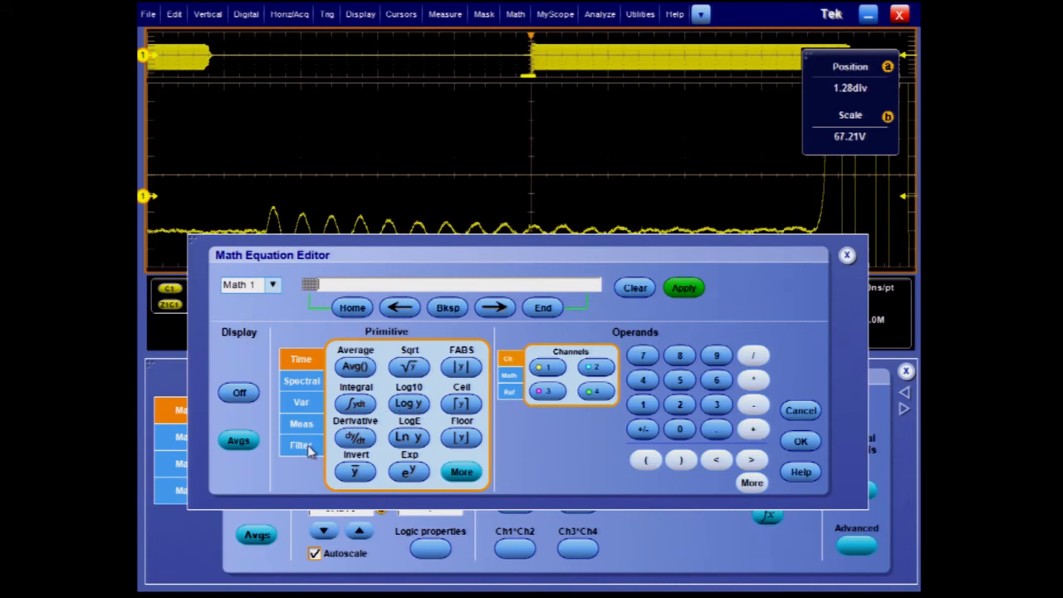
left_click(300, 446)
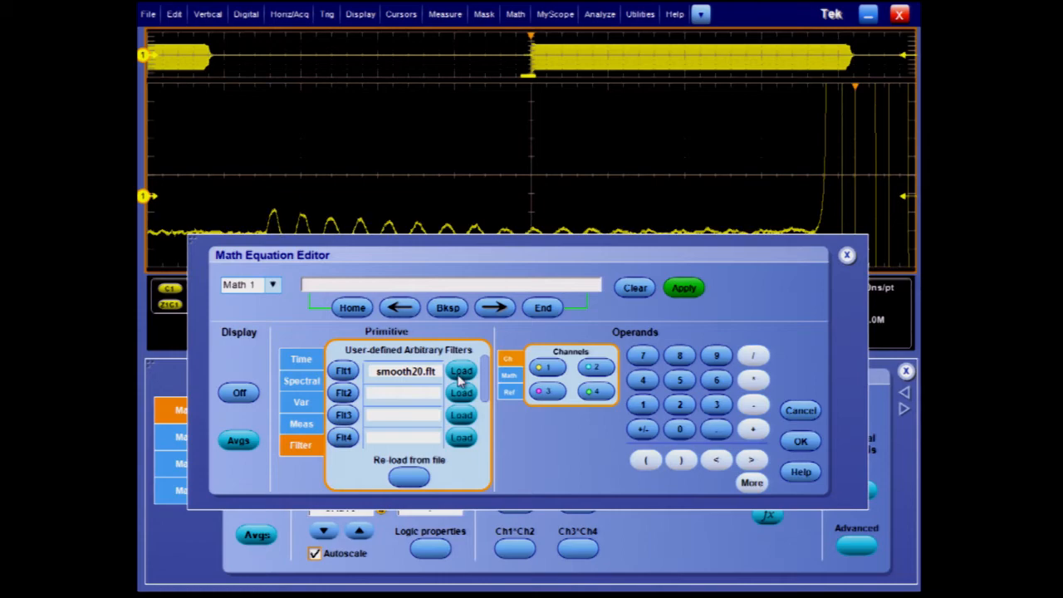
left_click(461, 370)
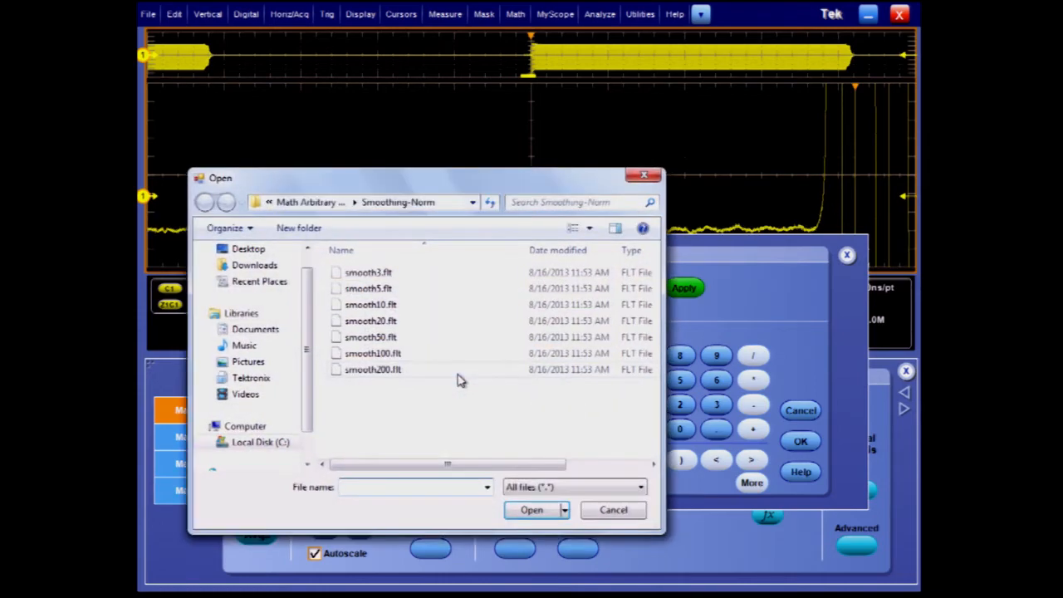
left_click(205, 201)
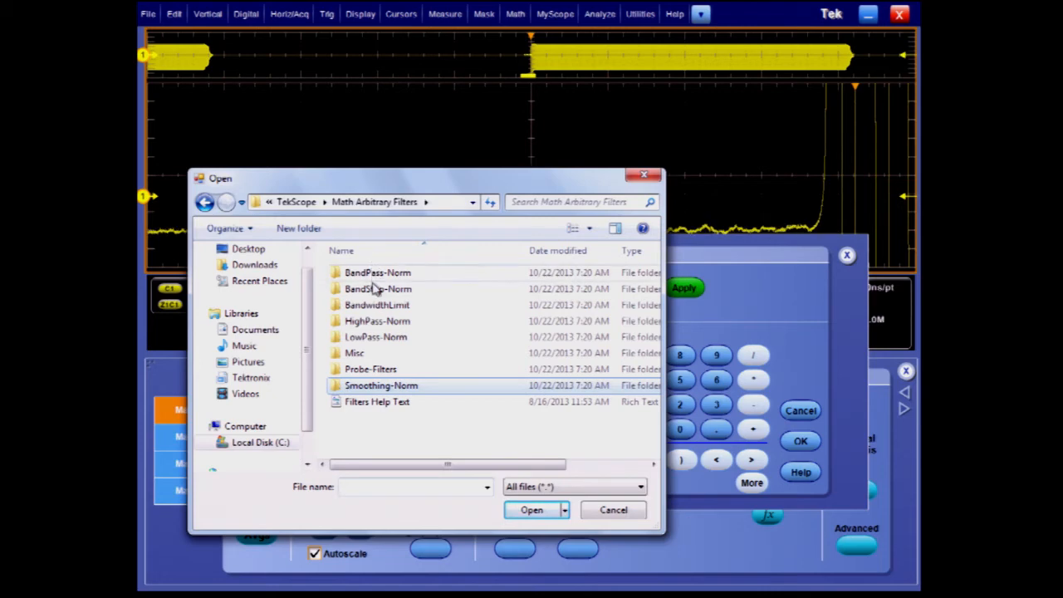
double_click(381, 385)
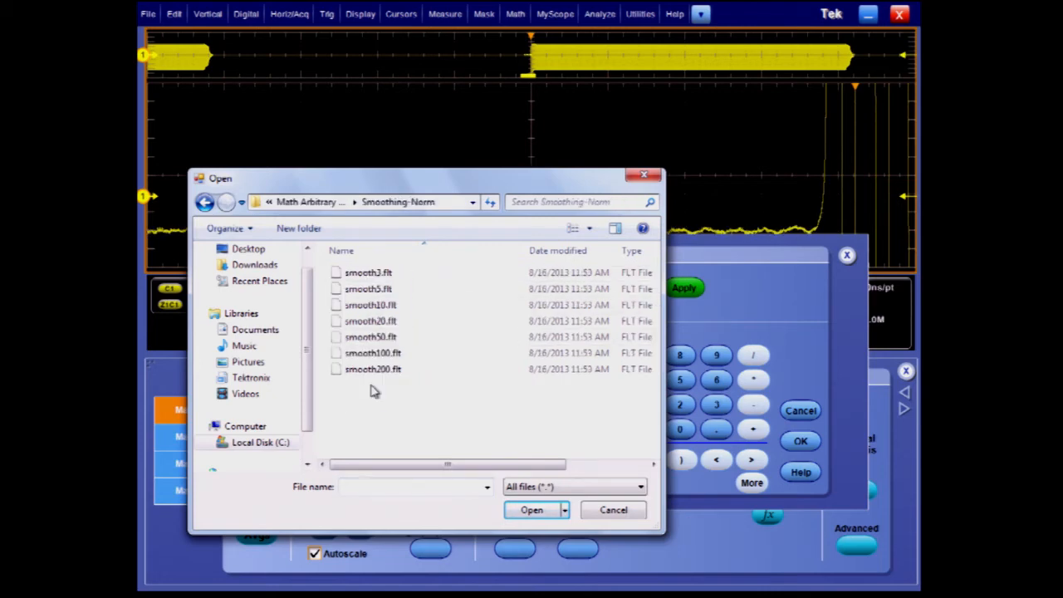
mouse_move(366, 336)
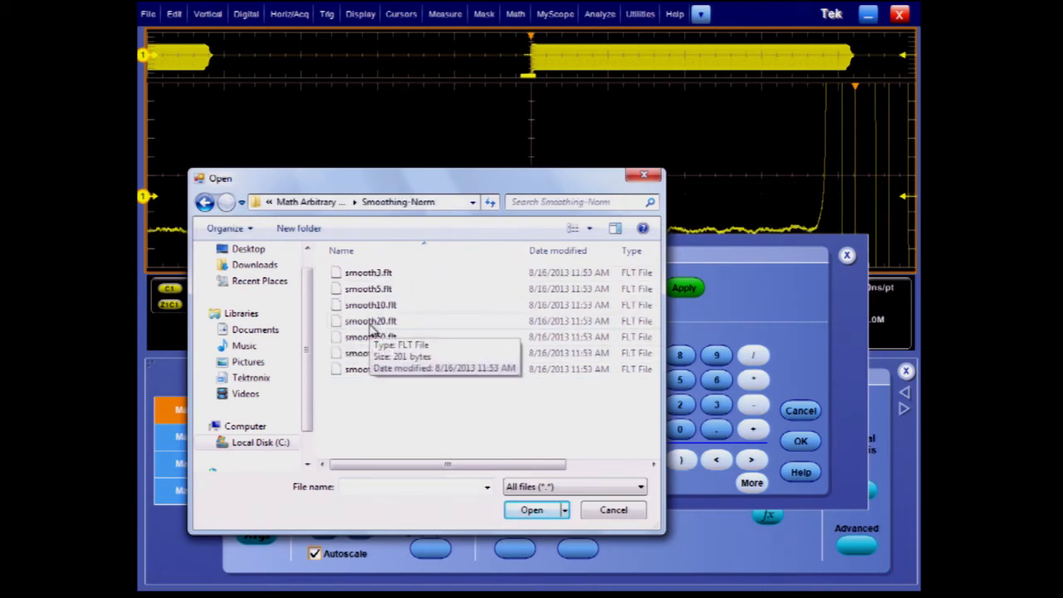
left_click(532, 510)
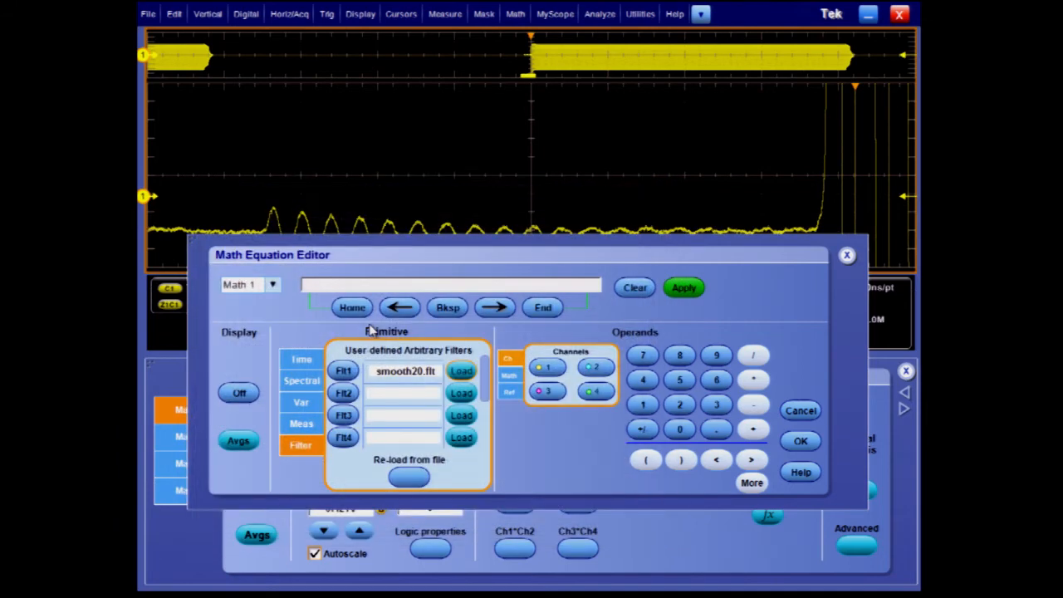
- Set Math 1 to ArbFlt1(Ch1), confirm it, and close Math Setup
left_click(342, 371)
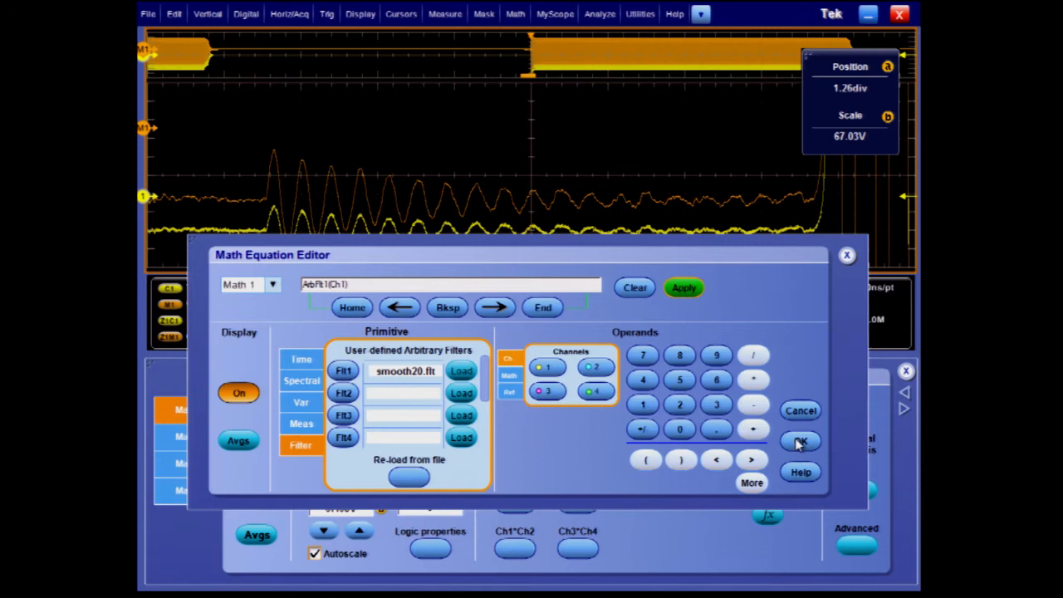
left_click(800, 440)
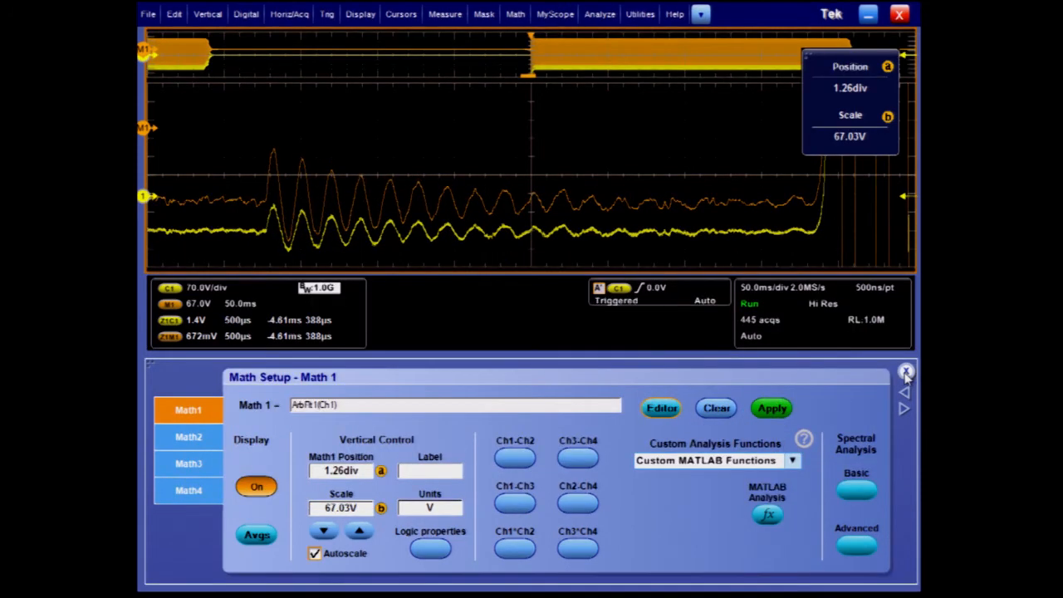
left_click(906, 373)
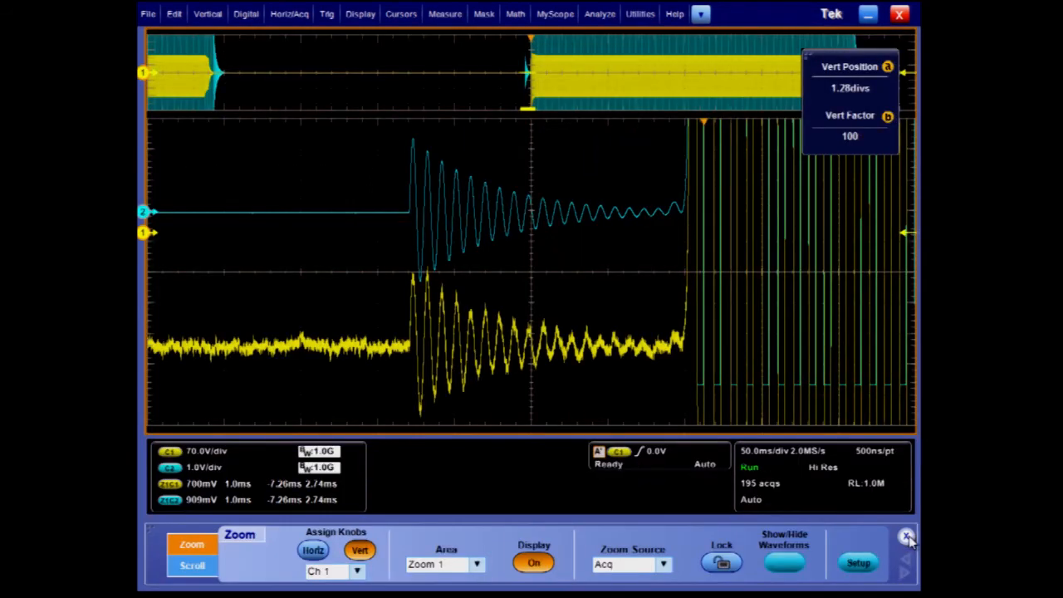
- Close the Zoom control panel once Channel 2 is in Zoom 1
left_click(906, 536)
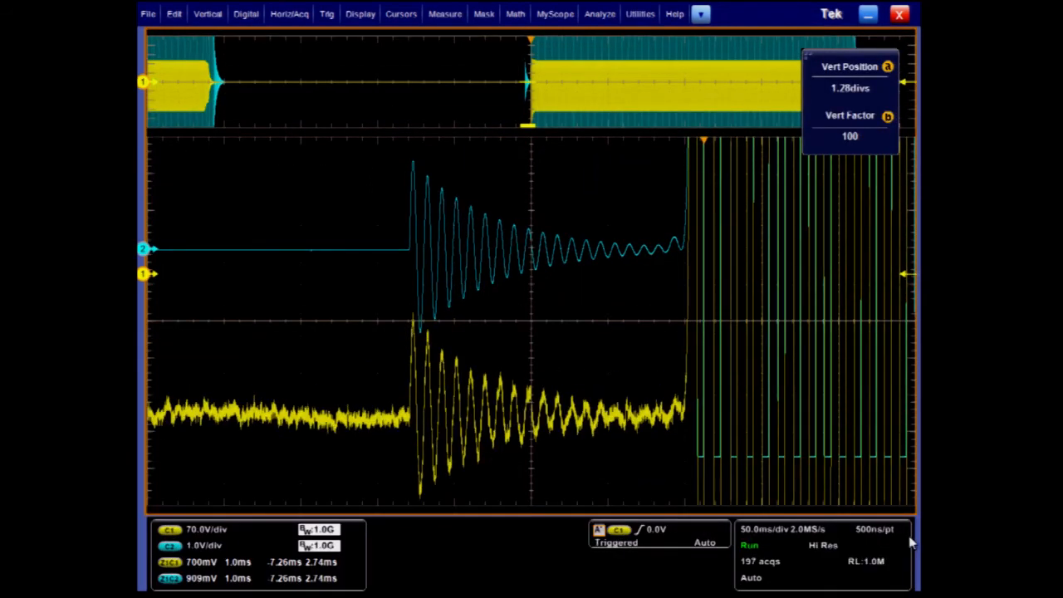